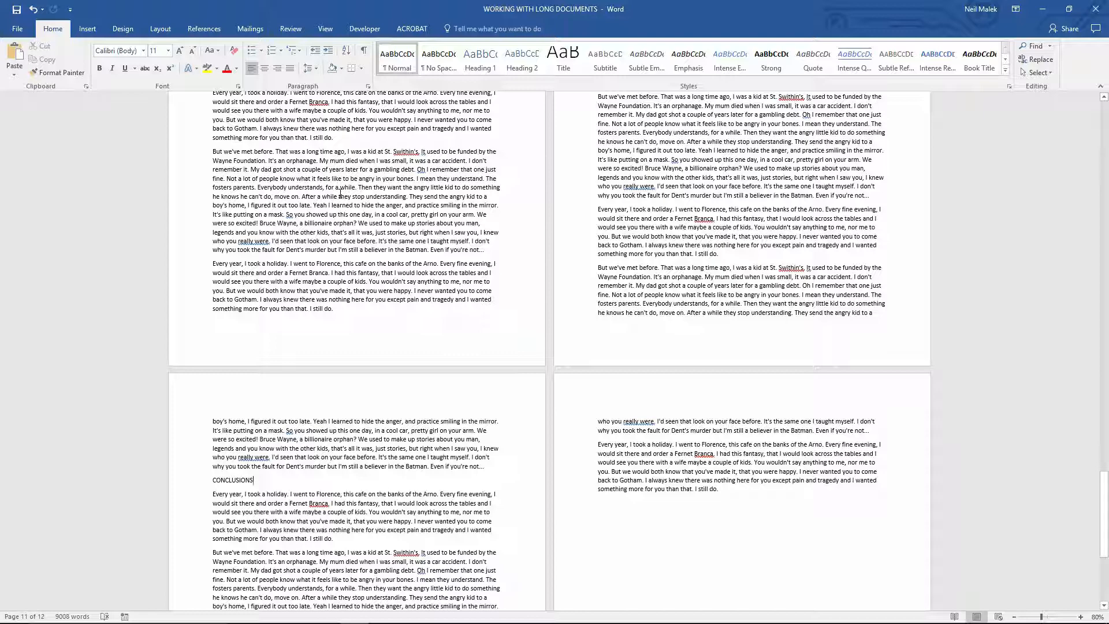
- Select all text and redefine the Normal style font as Amasis MT Std Light, 12 pt
{"action": "key", "text": "ctrl+a"}
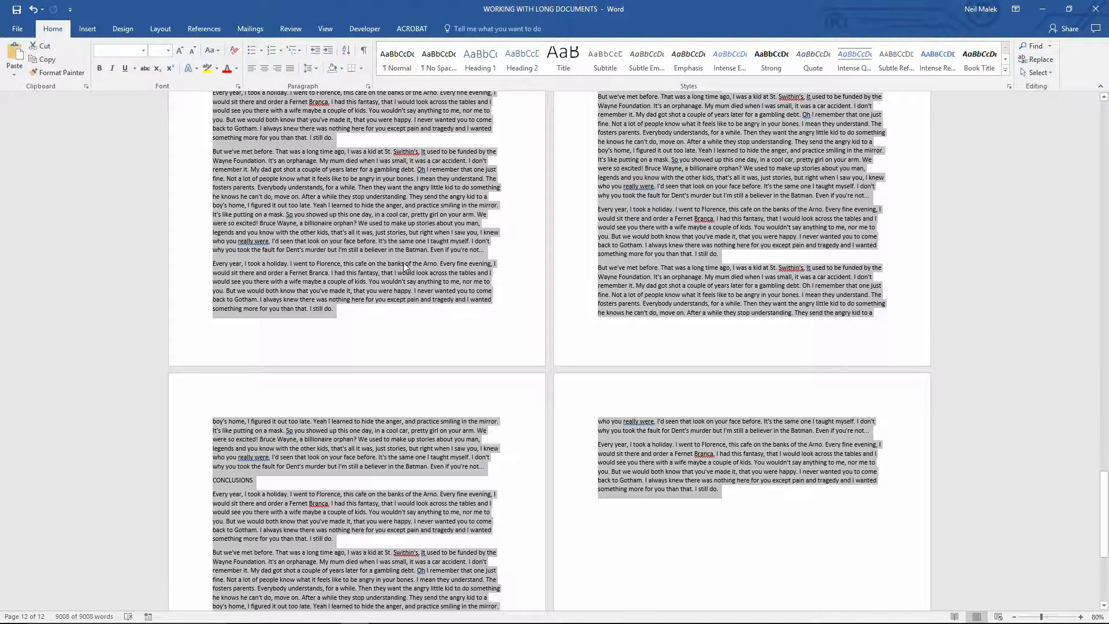
{"action": "mouse_move", "coordinate": [613, 379]}
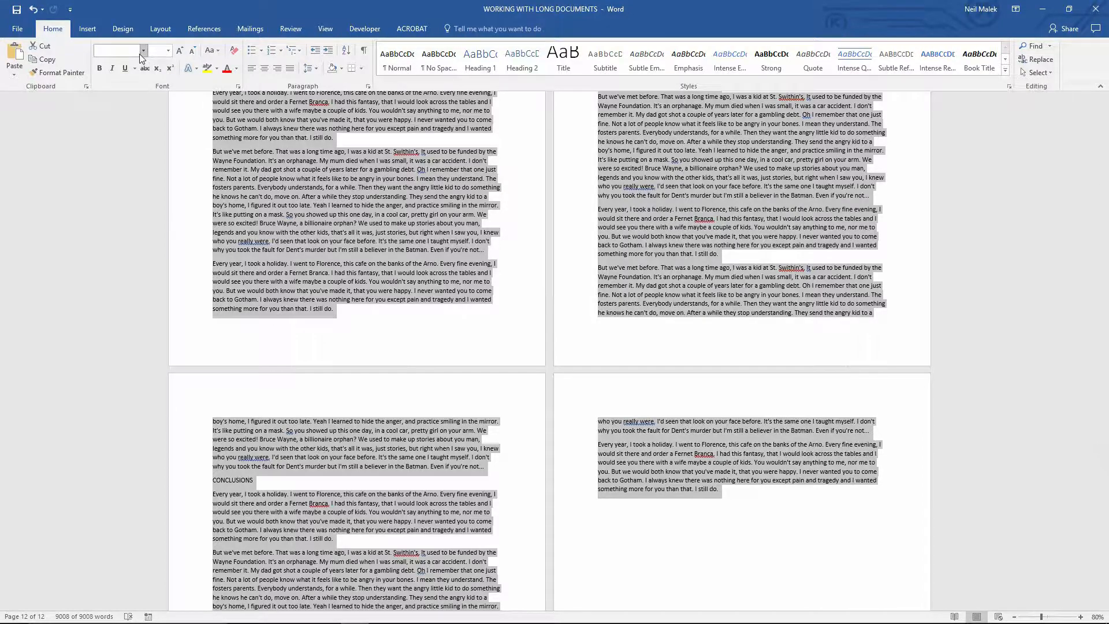
{"action": "left_click", "coordinate": [143, 50]}
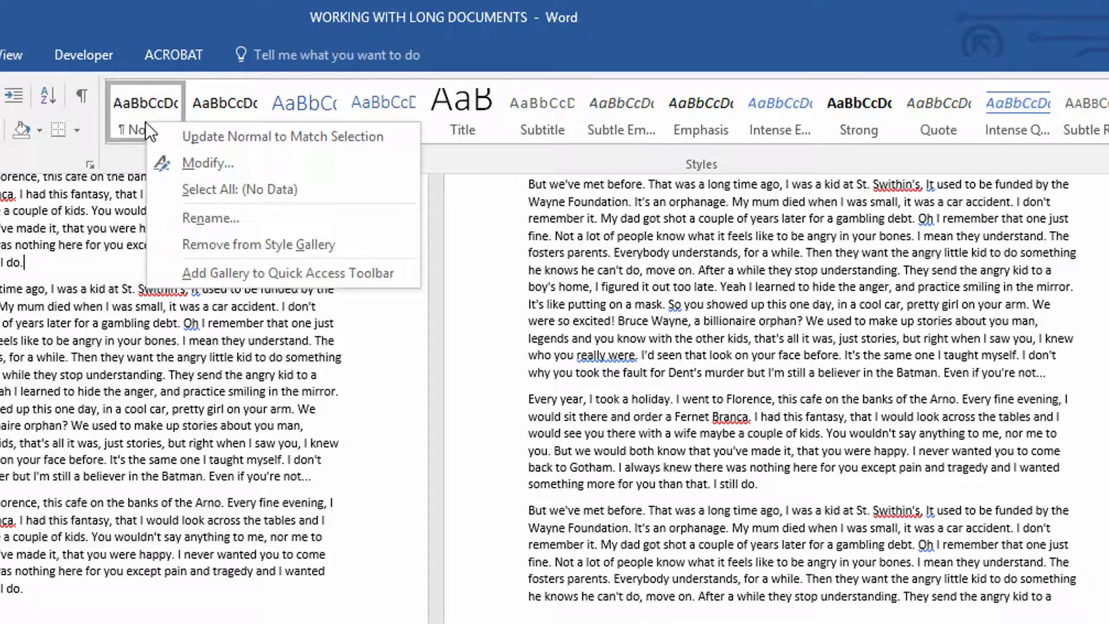
{"action": "mouse_move", "coordinate": [205, 172]}
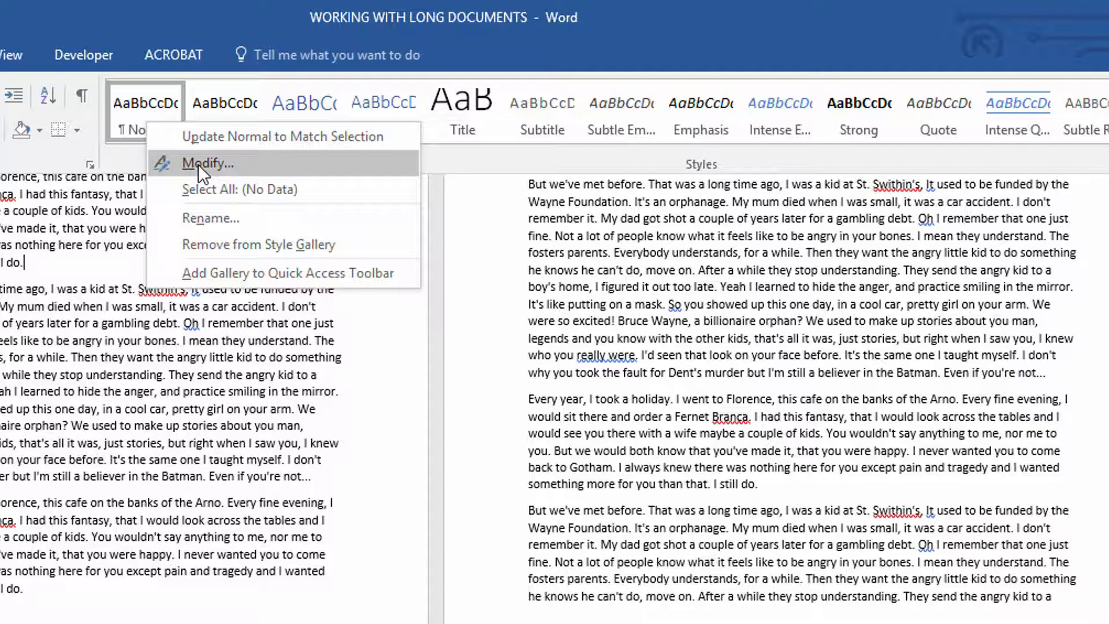
{"action": "left_click", "coordinate": [207, 163]}
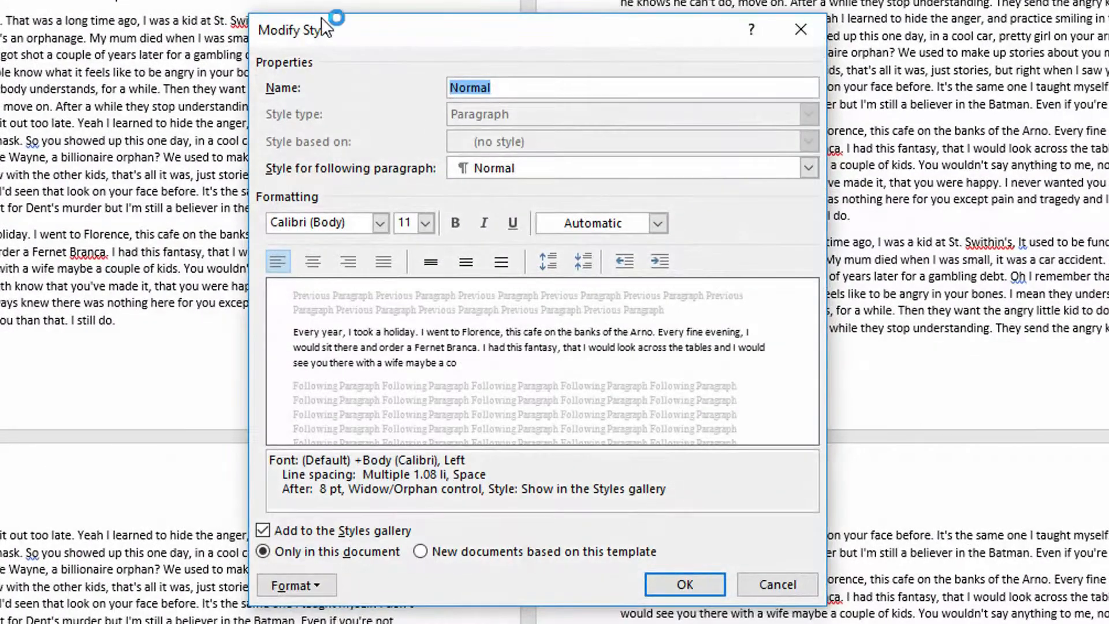
{"action": "left_click", "coordinate": [380, 223]}
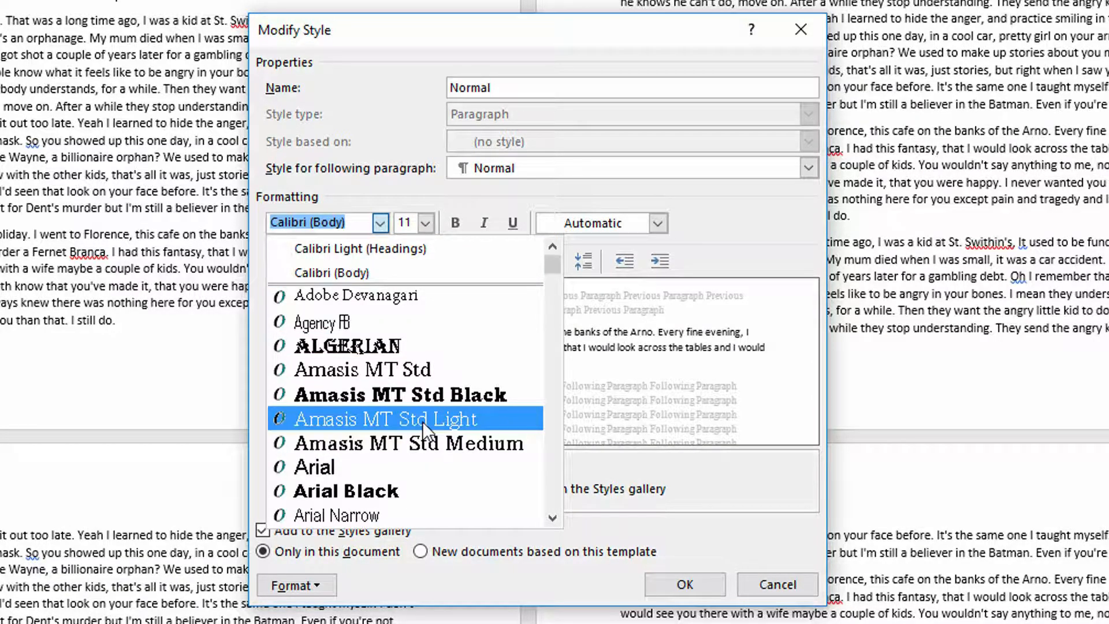
{"action": "left_click", "coordinate": [425, 223]}
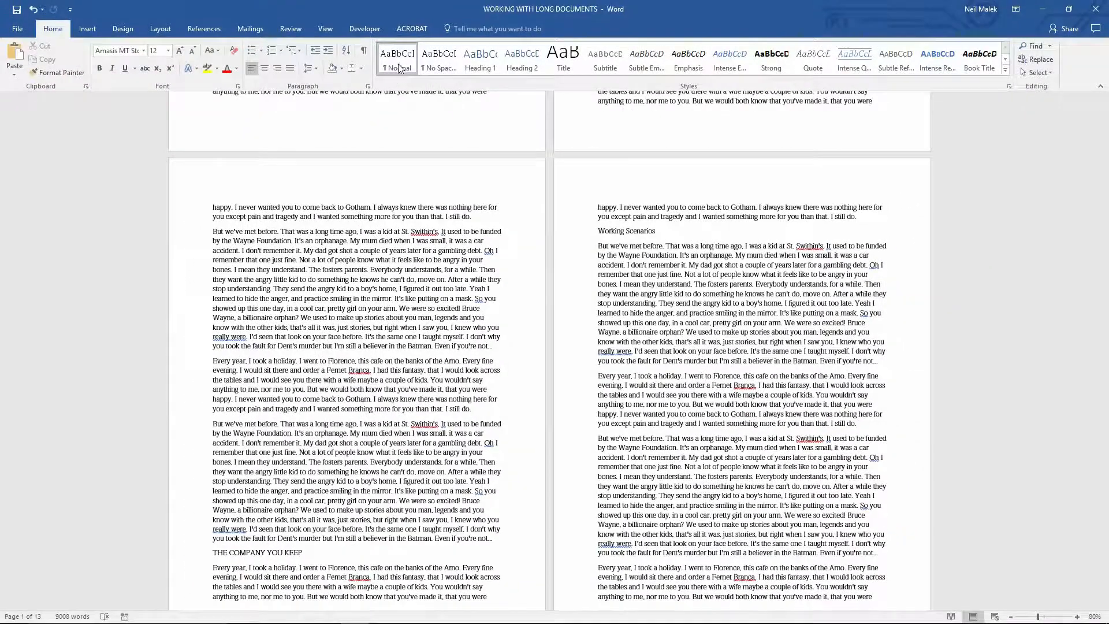
- Modify the Normal style so its Amasis font applies to new documents based on the template
{"action": "right_click", "coordinate": [396, 58]}
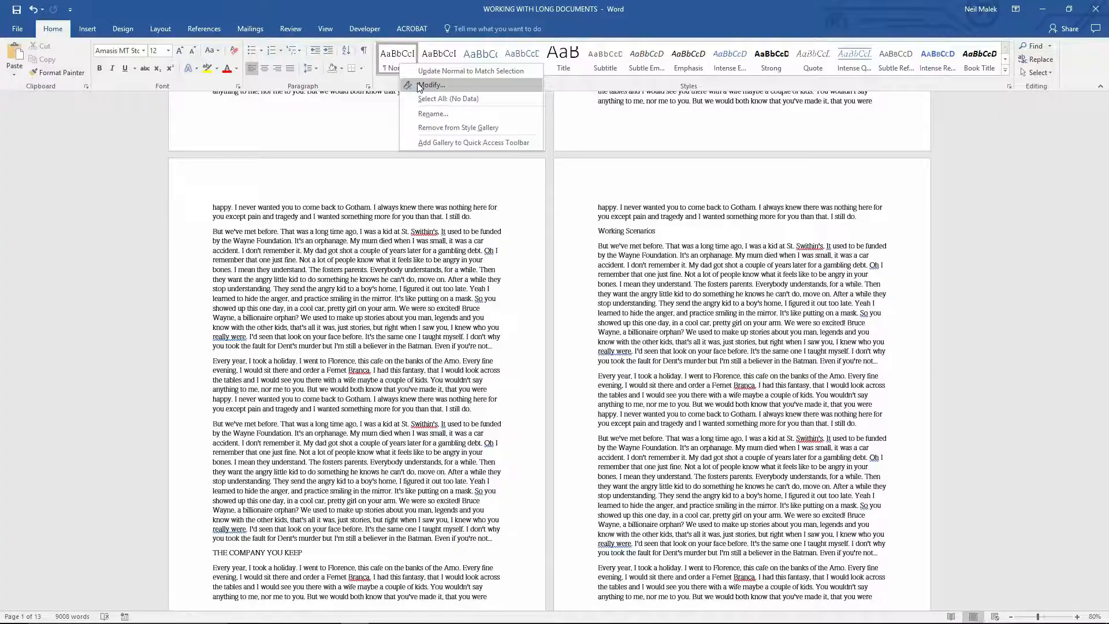
{"action": "left_click", "coordinate": [432, 85]}
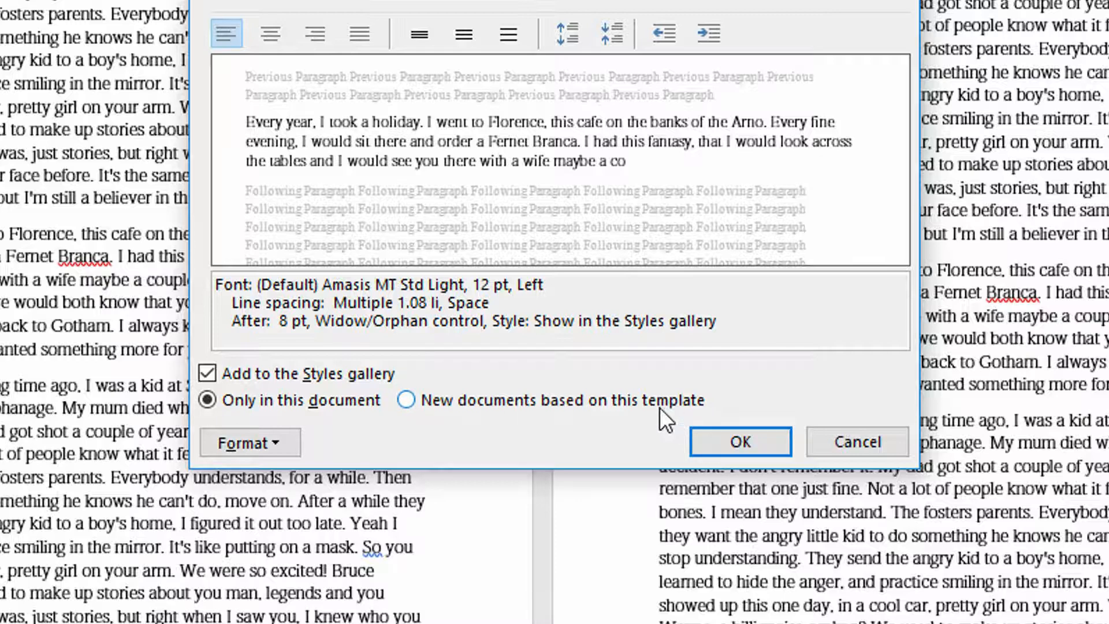
{"action": "mouse_move", "coordinate": [638, 415]}
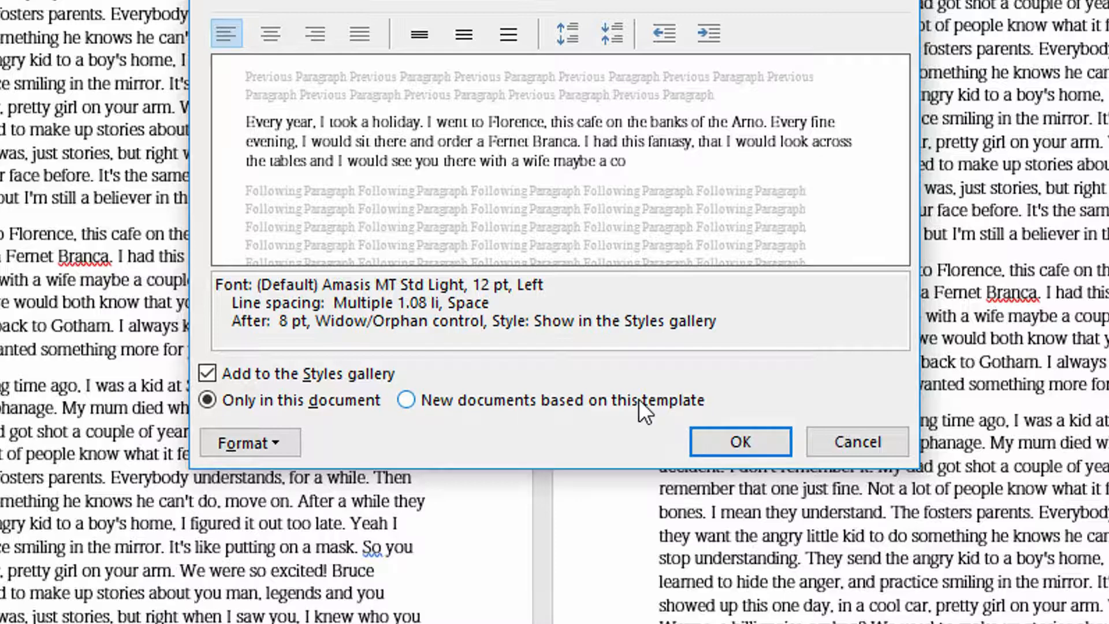
{"action": "left_click", "coordinate": [405, 400]}
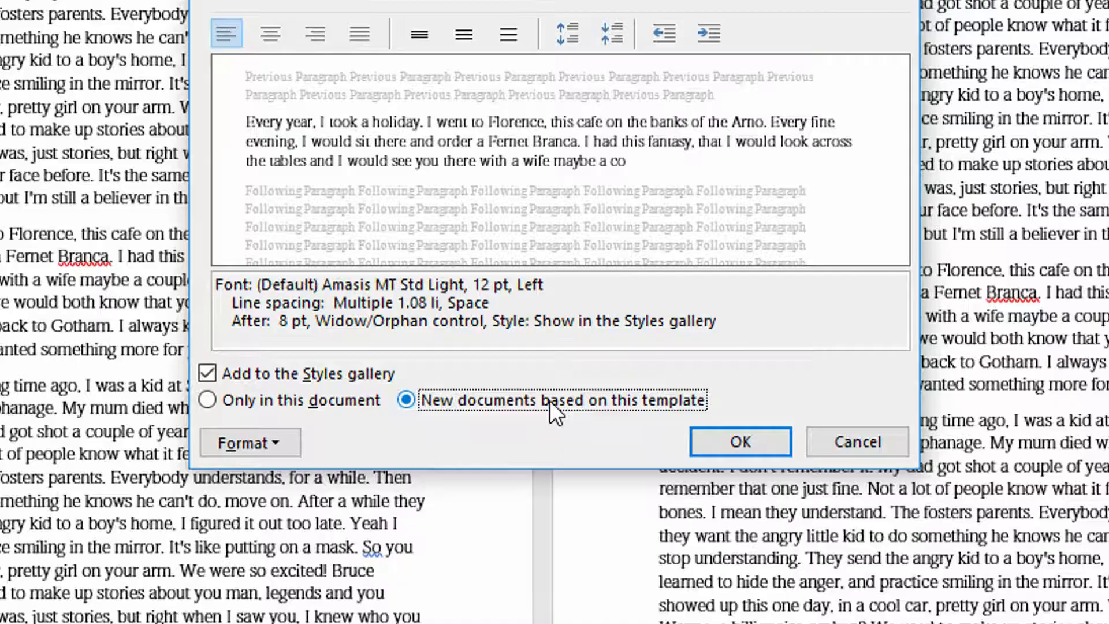
{"action": "mouse_move", "coordinate": [603, 422]}
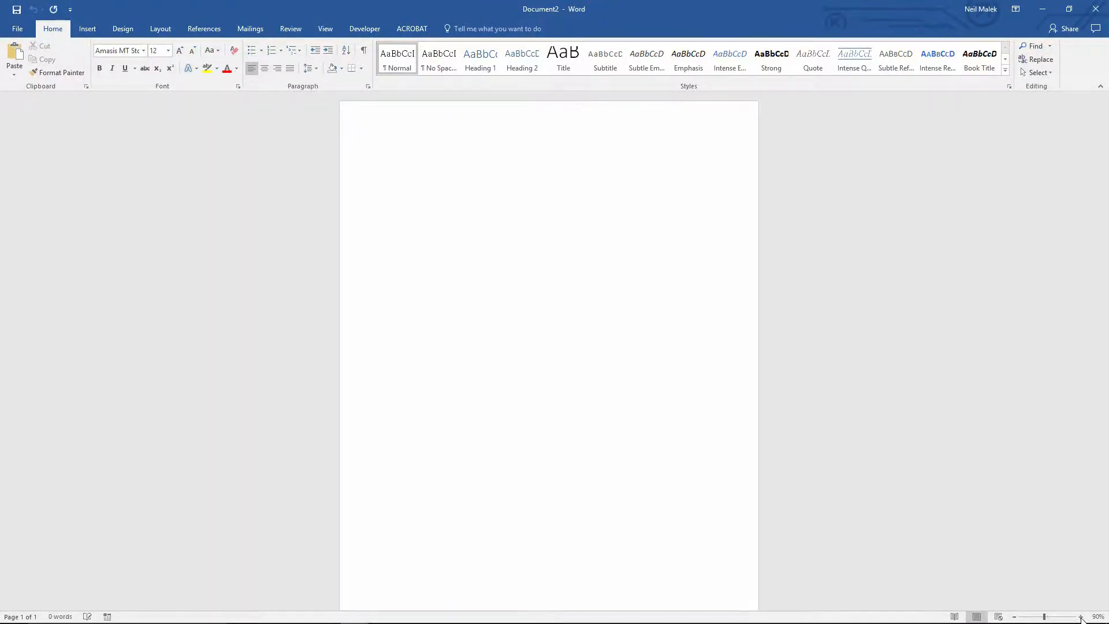
- Type 'This is the standard font in Word now - Amasis.' into the new document
{"action": "left_click", "coordinate": [1075, 616]}
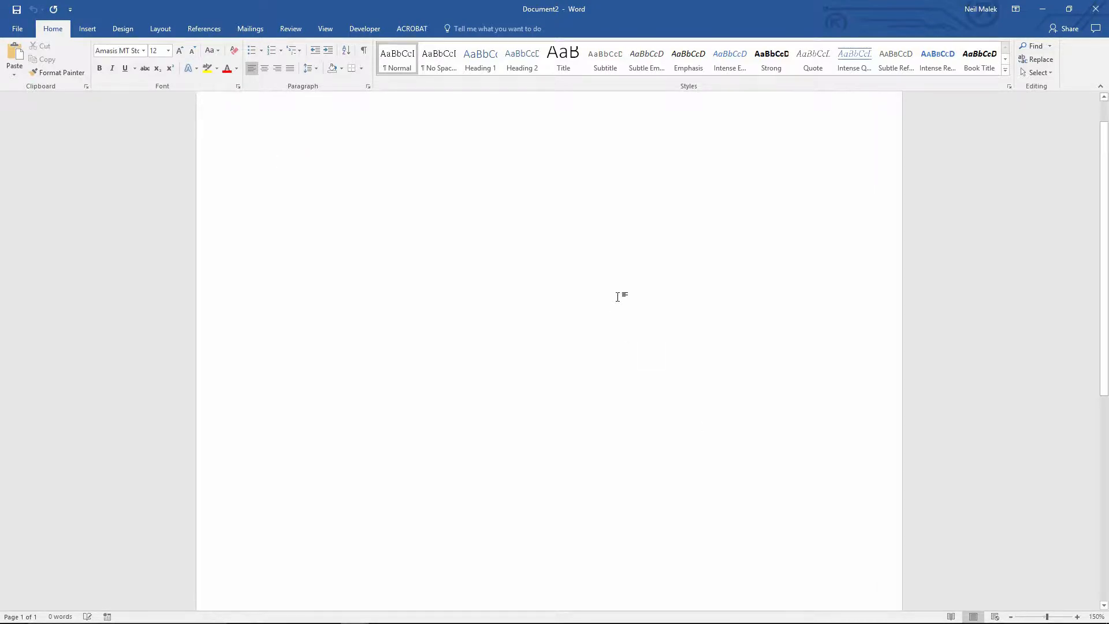
{"action": "type", "text": "This is the sta"}
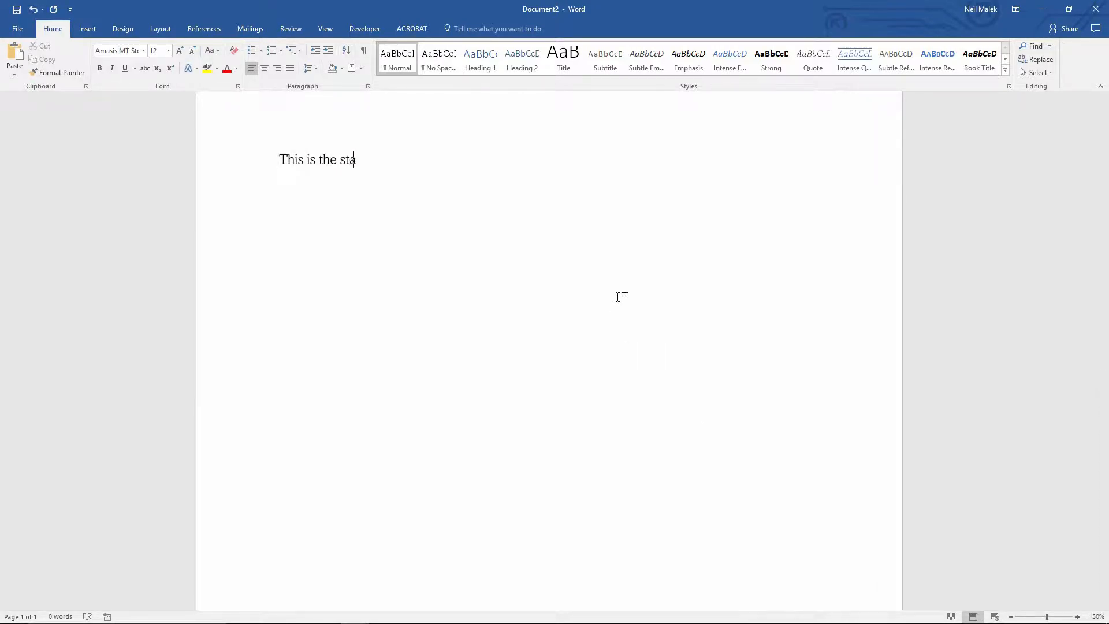
{"action": "type", "text": "ndard font in W"}
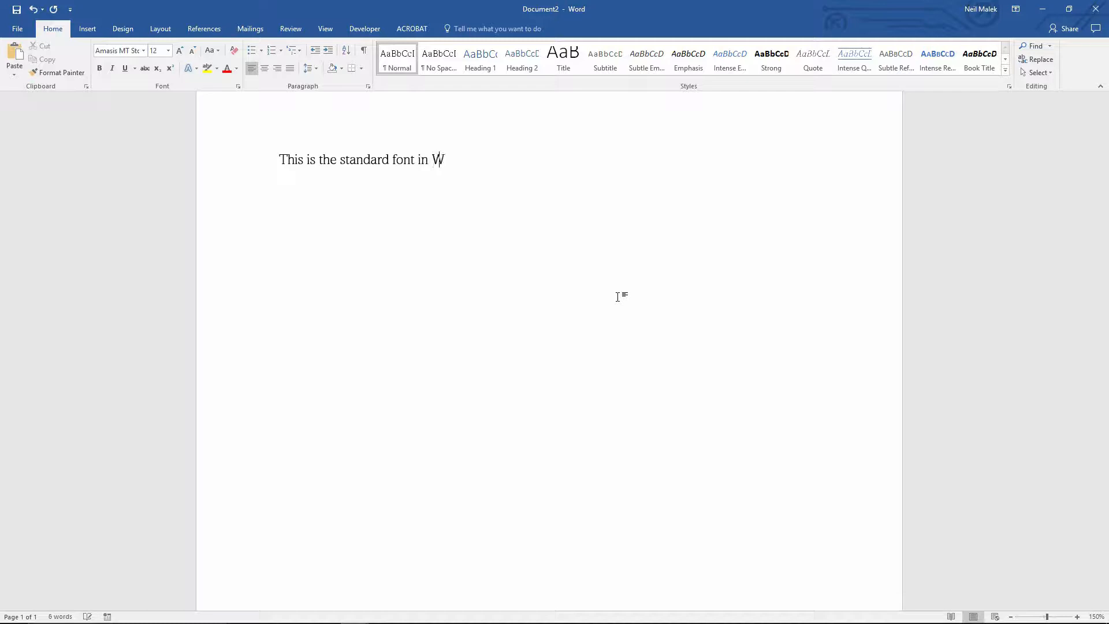
{"action": "type", "text": "ord now - Am"}
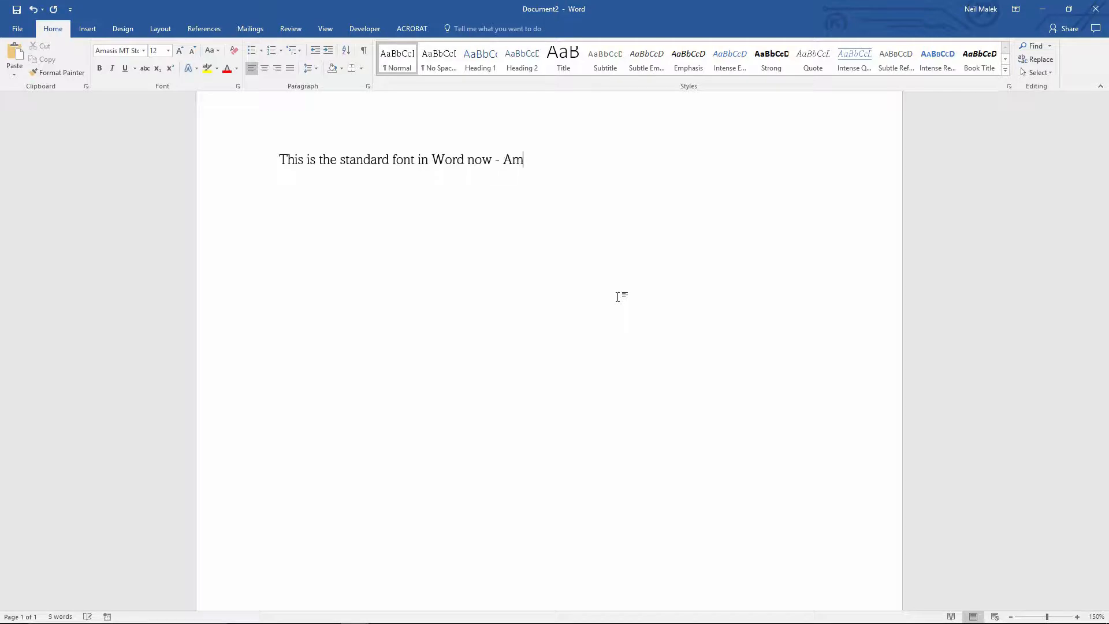
{"action": "type", "text": "asis."}
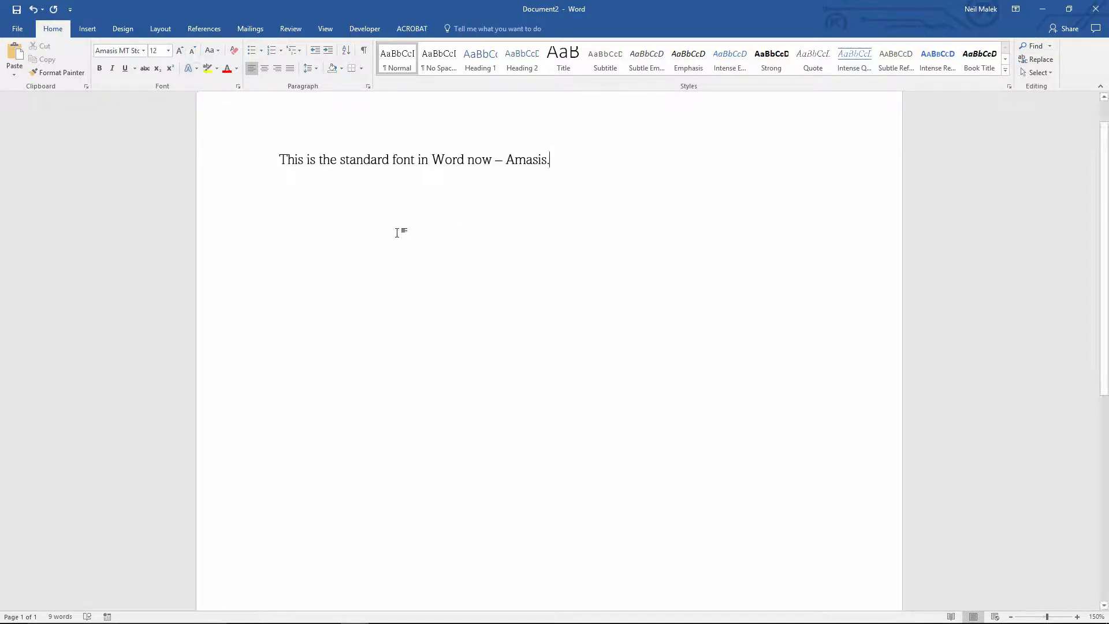
{"action": "mouse_move", "coordinate": [423, 217]}
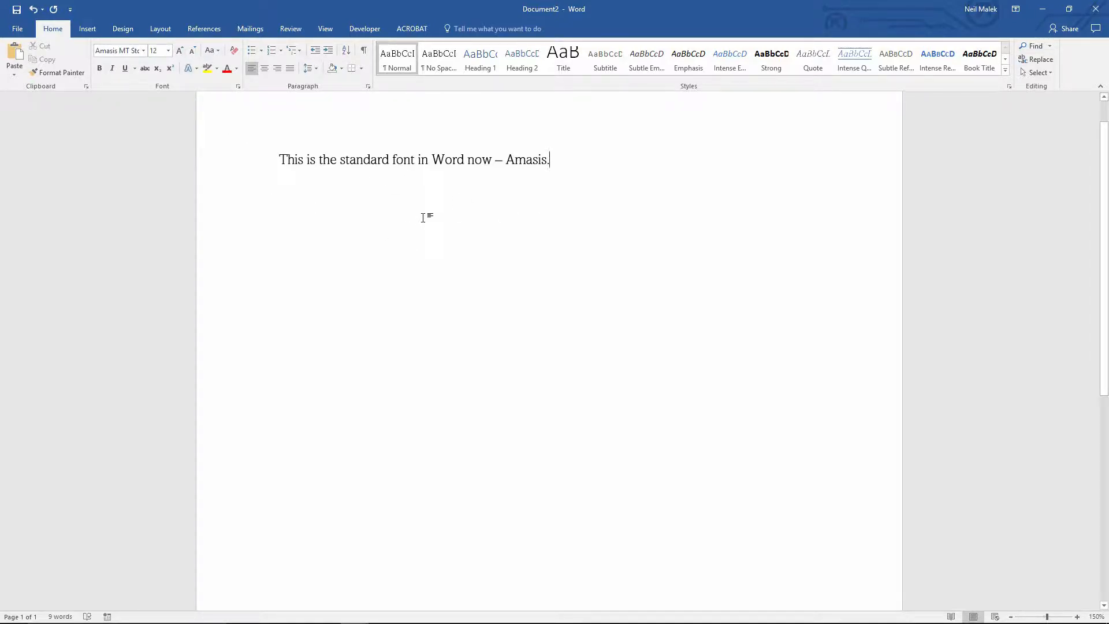
{"action": "mouse_move", "coordinate": [397, 63]}
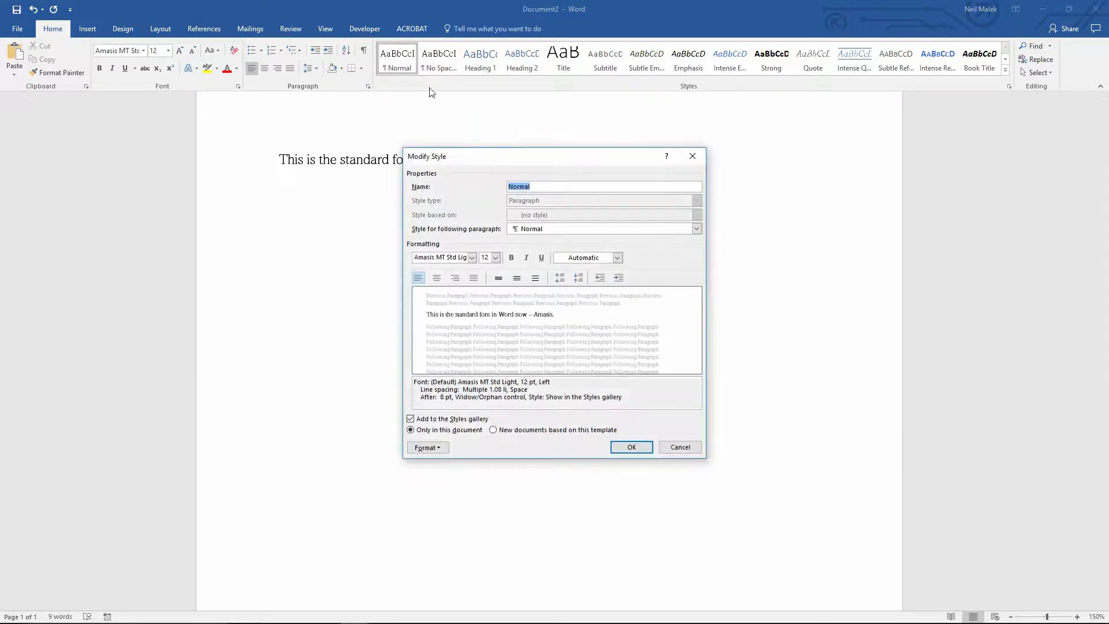
- Set Normal to Calibri for new template documents and change the sentence ending to 'Calibra'
{"action": "left_click", "coordinate": [467, 254]}
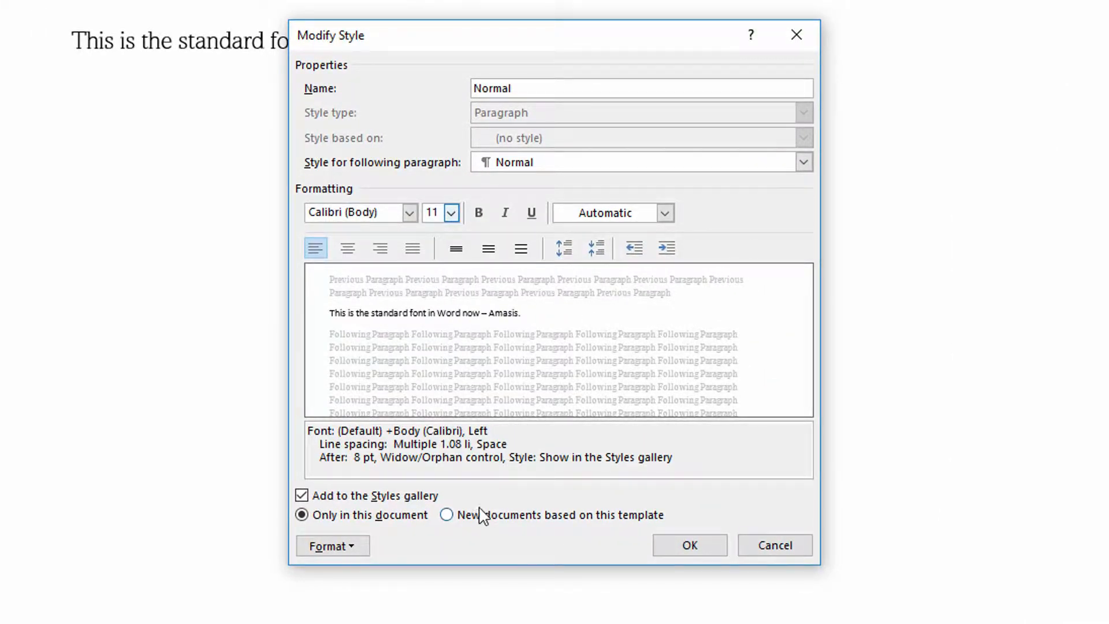
{"action": "left_click", "coordinate": [444, 514]}
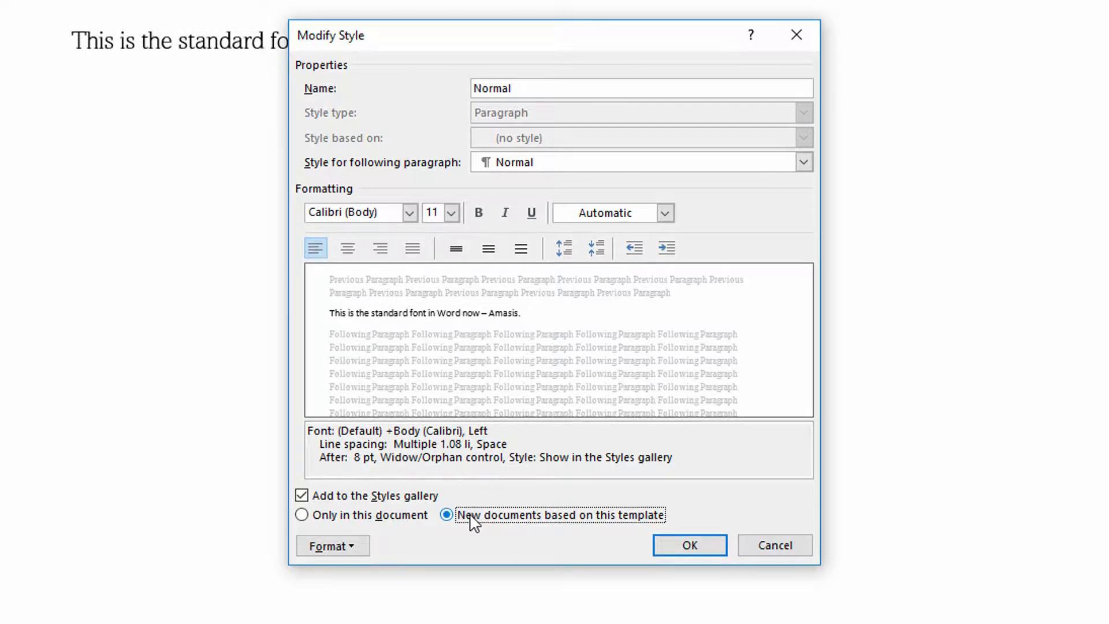
{"action": "left_click", "coordinate": [690, 544]}
{"action": "type", "text": "C"}
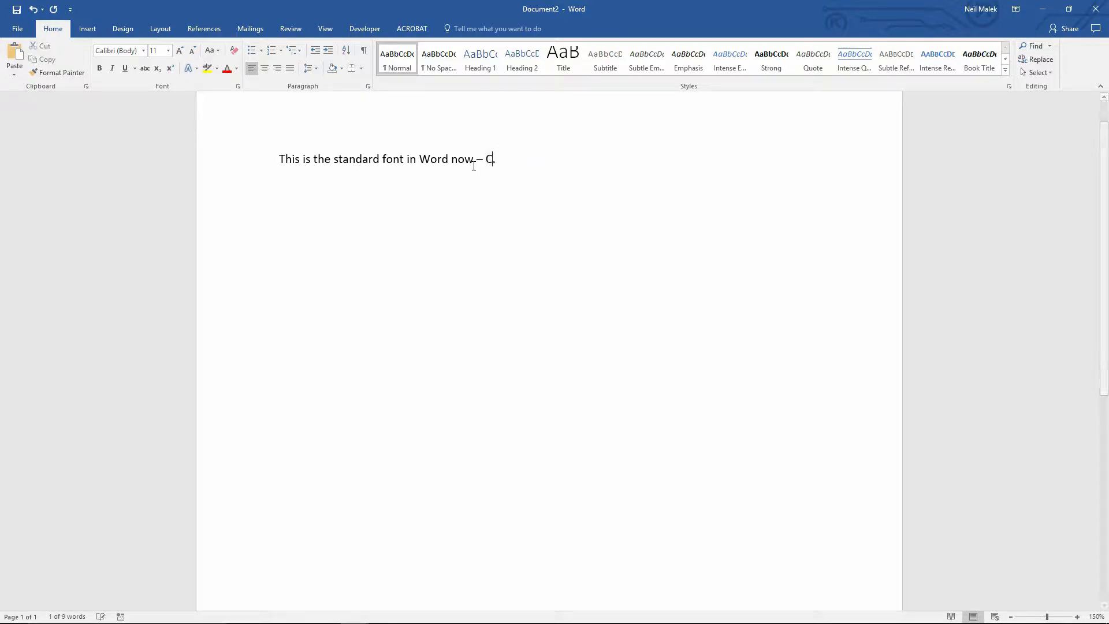
{"action": "type", "text": "alibra"}
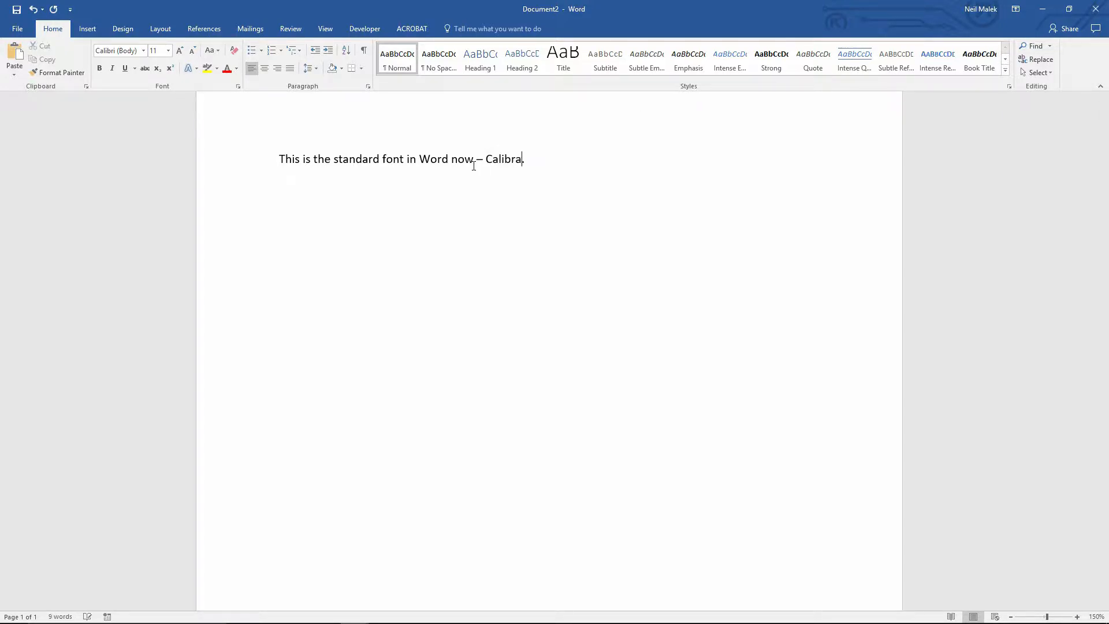
{"action": "key", "text": "Backspace"}
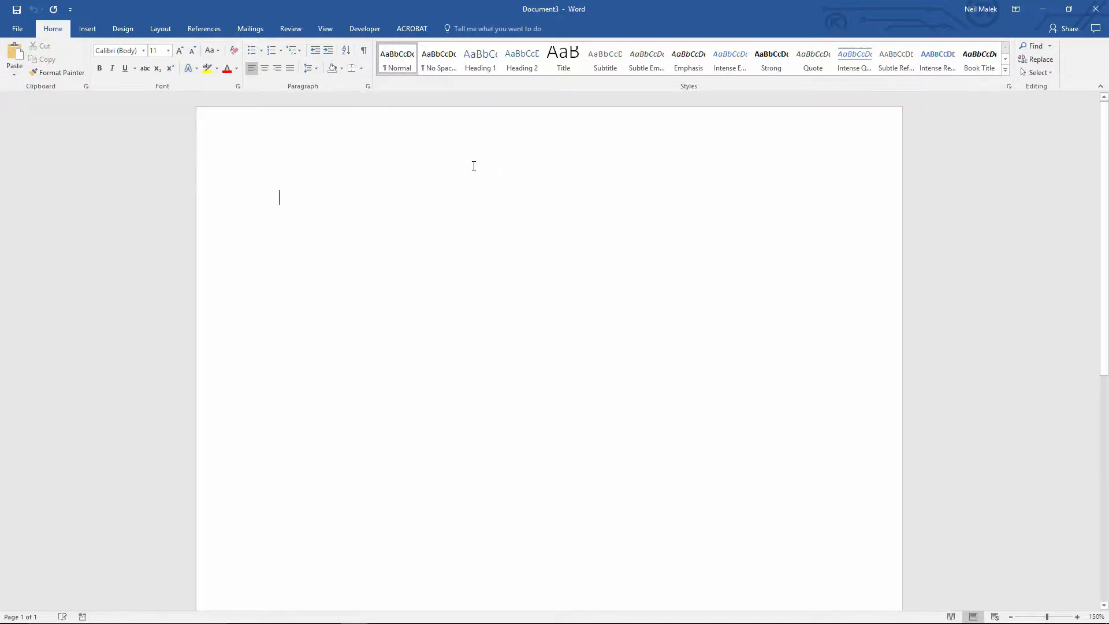
- Type 'This continues to use Calibri as the default.' in the new document
{"action": "type", "text": "This con"}
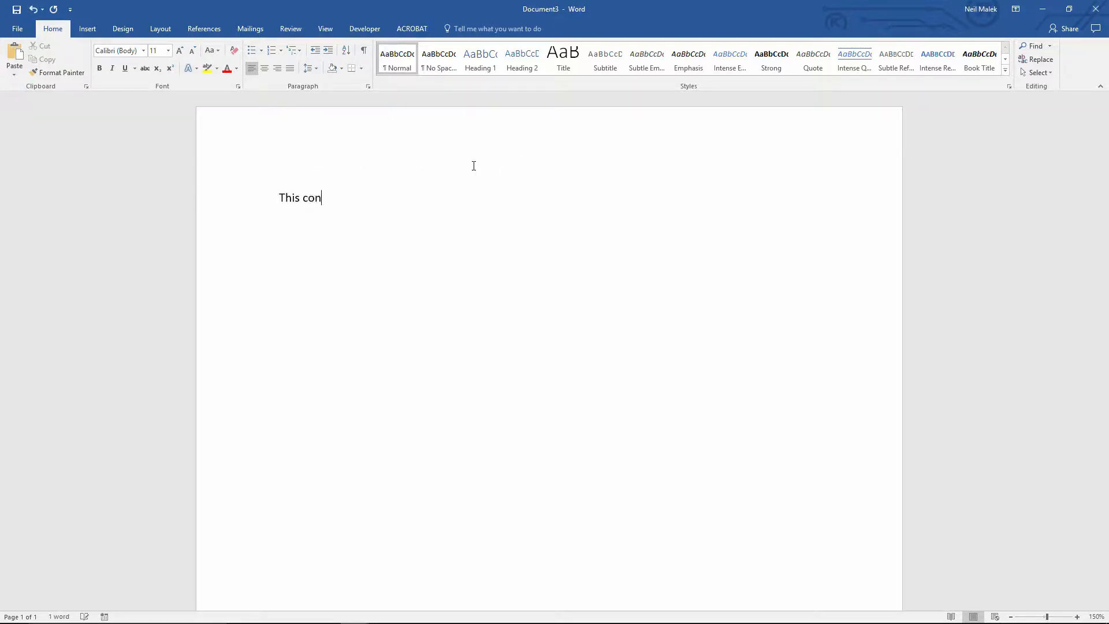
{"action": "type", "text": "tinues to su"}
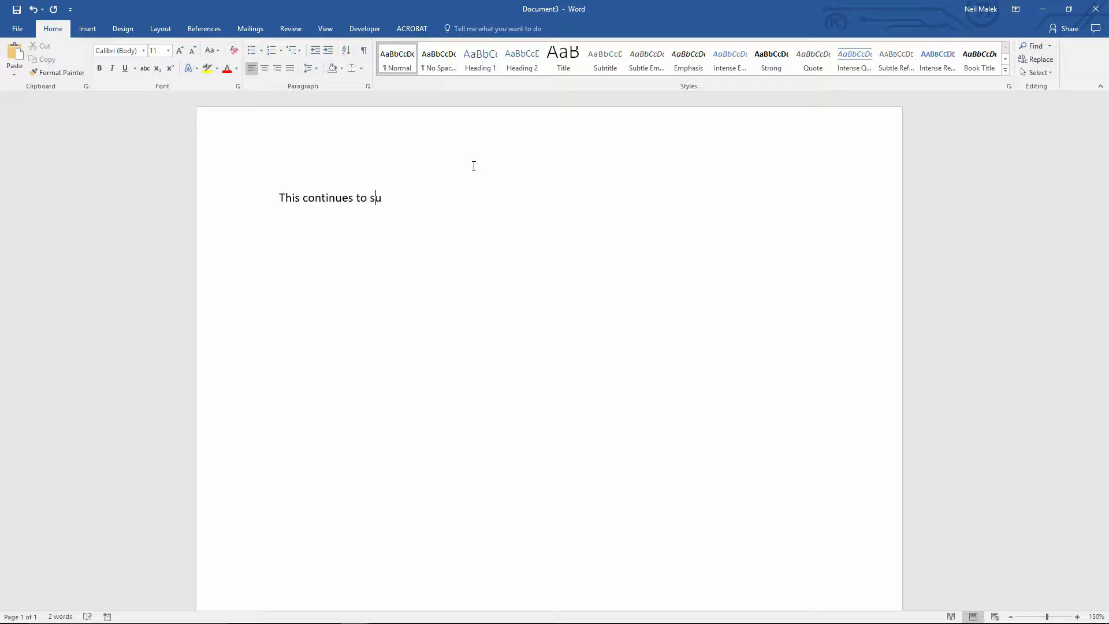
{"action": "type", "text": "use Calibri as the de"}
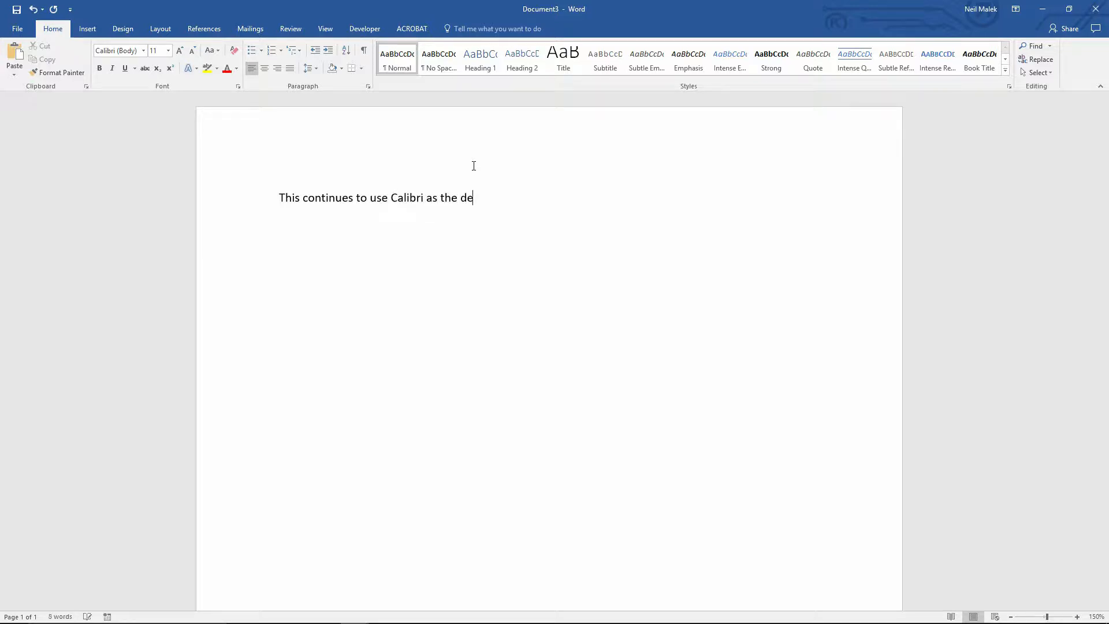
{"action": "type", "text": "fault."}
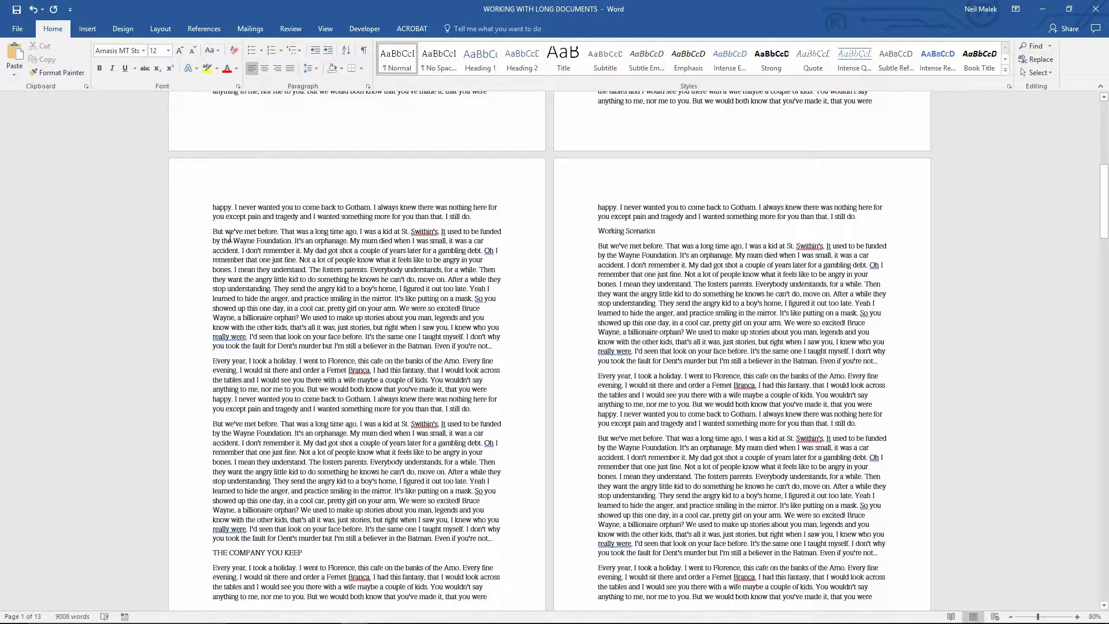
- Format the 'But we've met before' paragraph in Atlan at 10 pt and bring up Normal's options
{"action": "left_click_drag", "start_coordinate": [211, 231], "coordinate": [492, 346]}
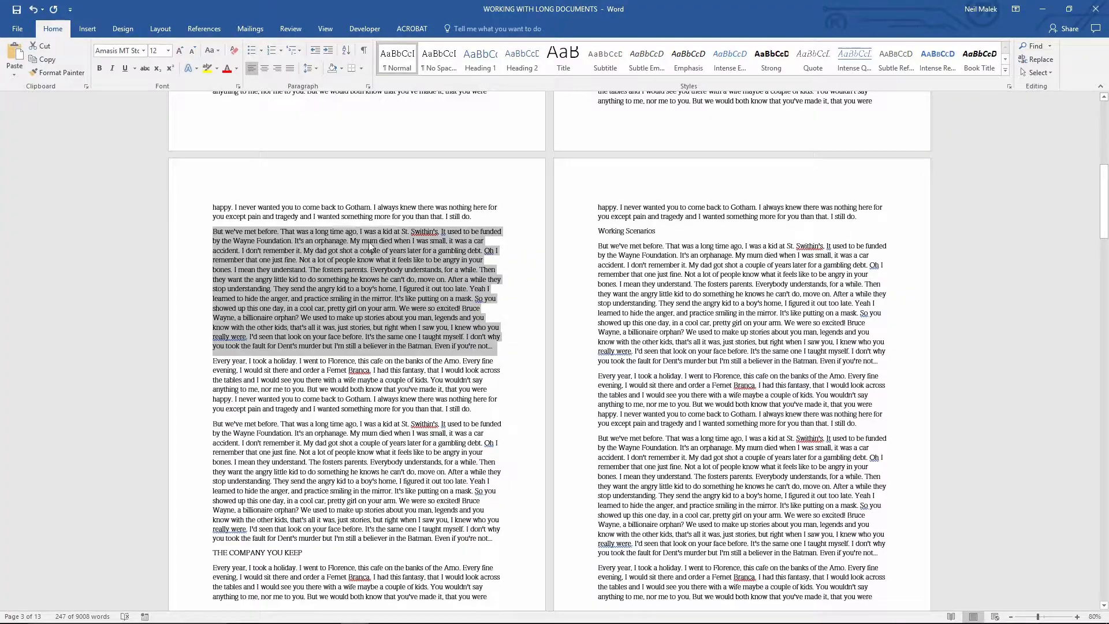
{"action": "left_click", "coordinate": [145, 50]}
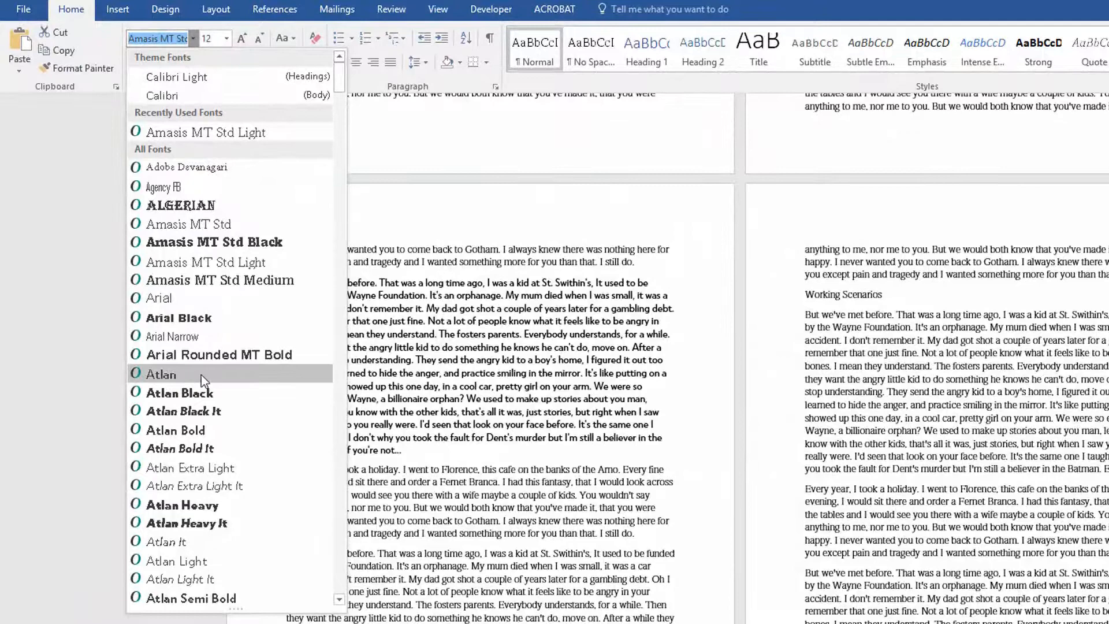
{"action": "left_click", "coordinate": [162, 374]}
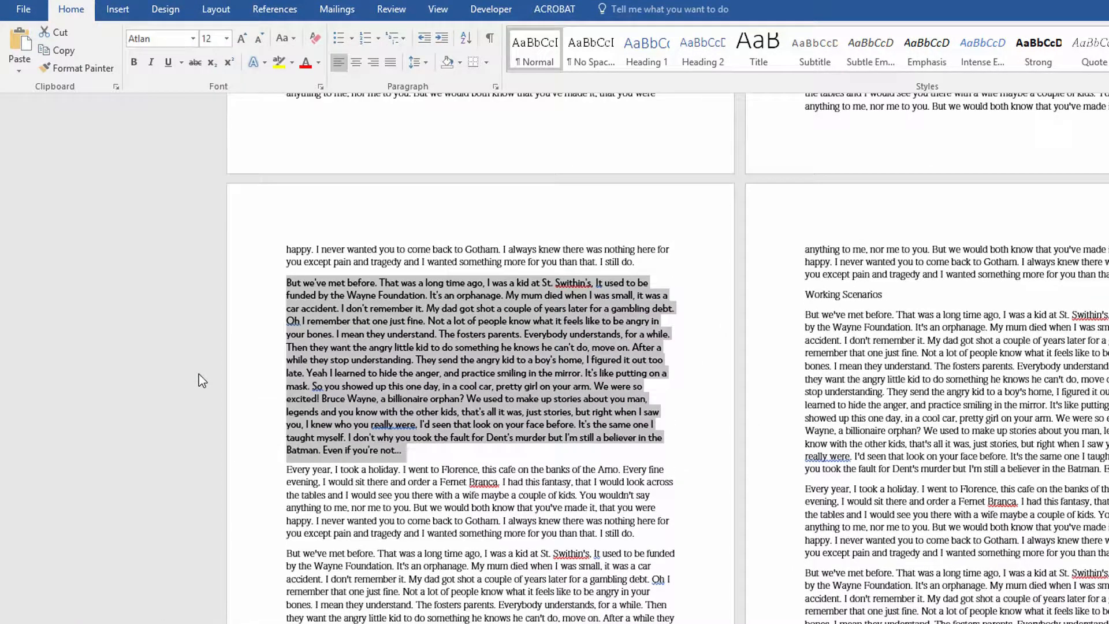
{"action": "left_click", "coordinate": [228, 38]}
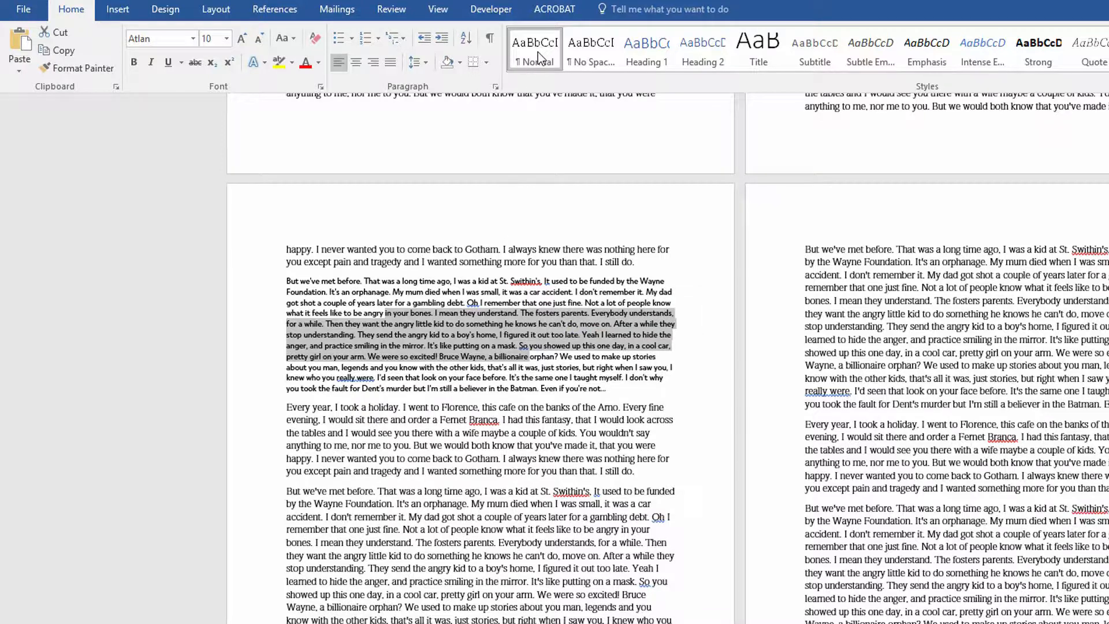
{"action": "right_click", "coordinate": [534, 52]}
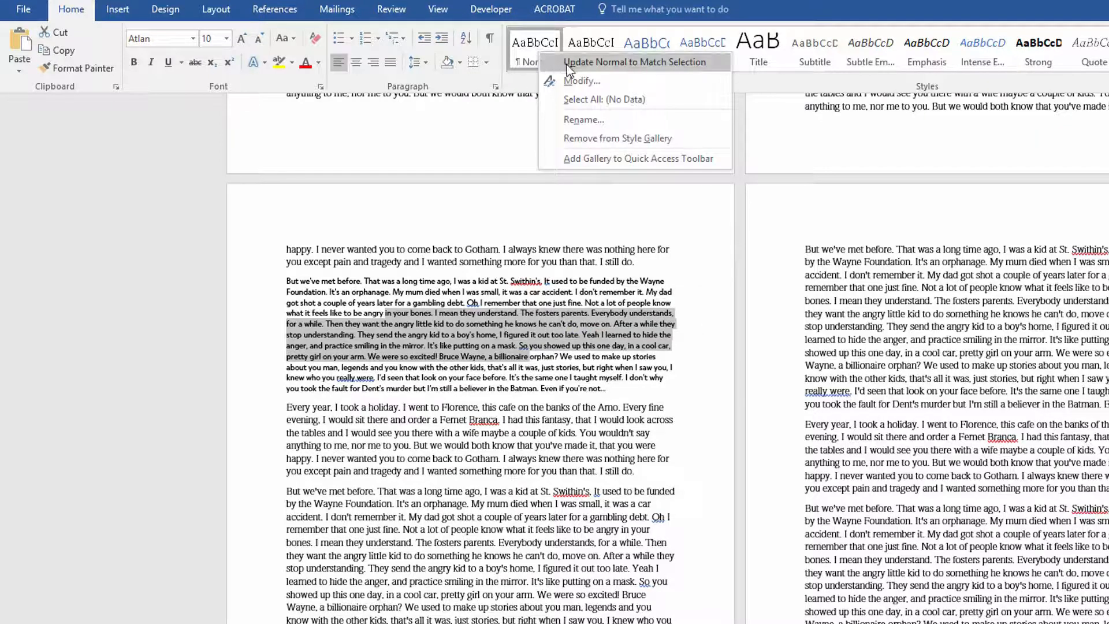